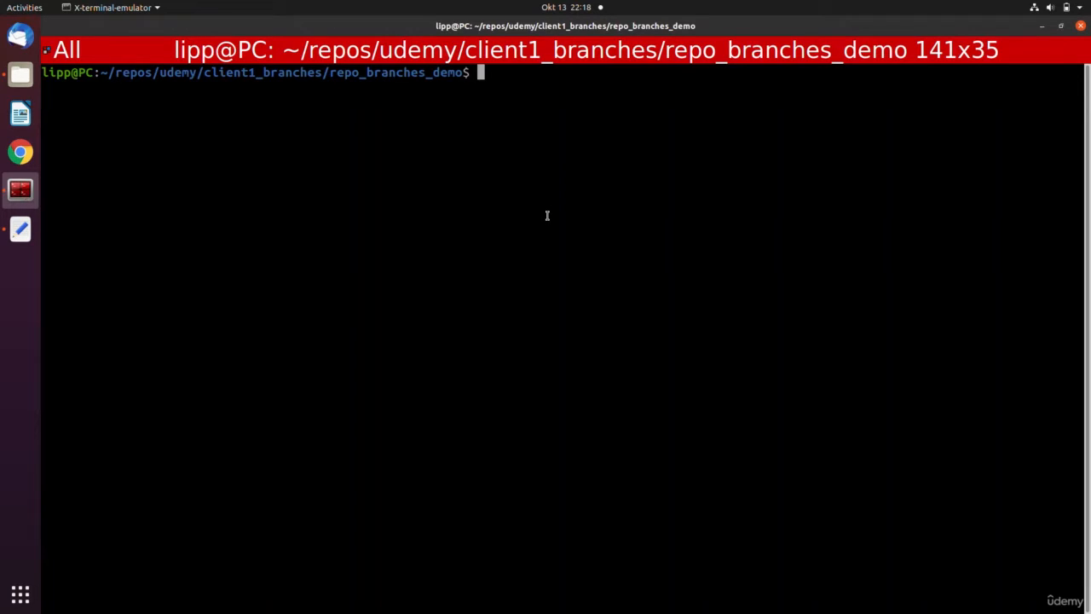
Step: Clear the stray g characters and launch gitk from the terminal in repo_branches_demo
{"action": "type", "text": "ggggggggggggggg"}
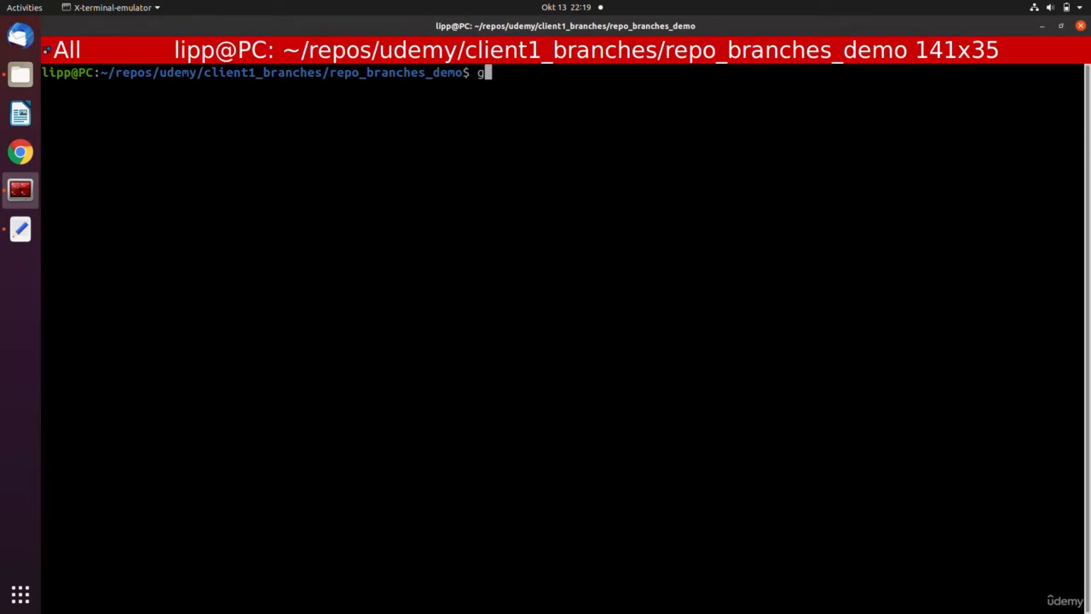
{"action": "key", "text": "BackSpace"}
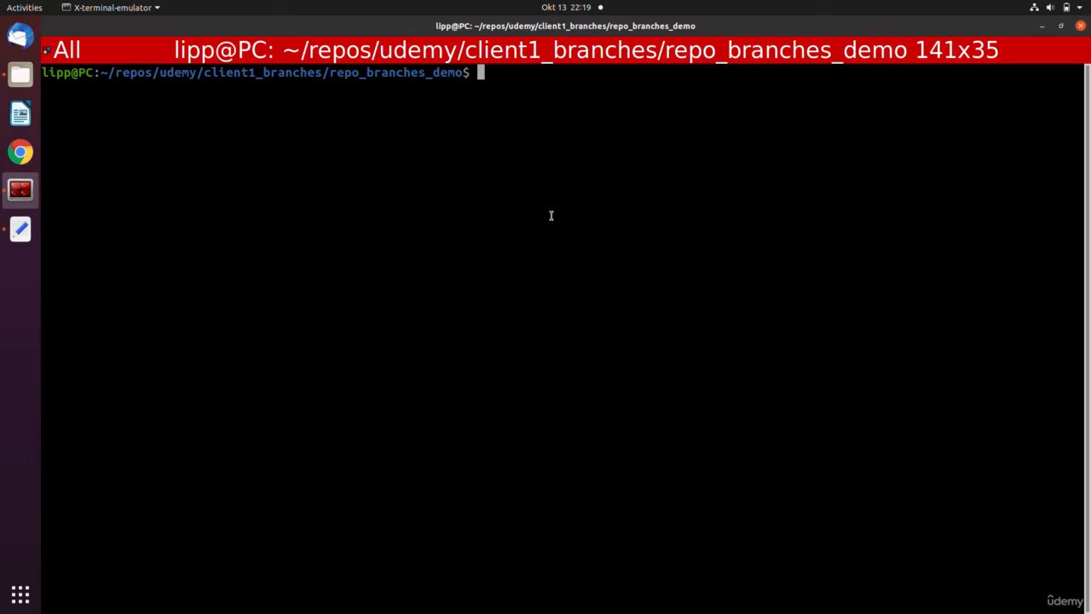
{"action": "type", "text": "gitk"}
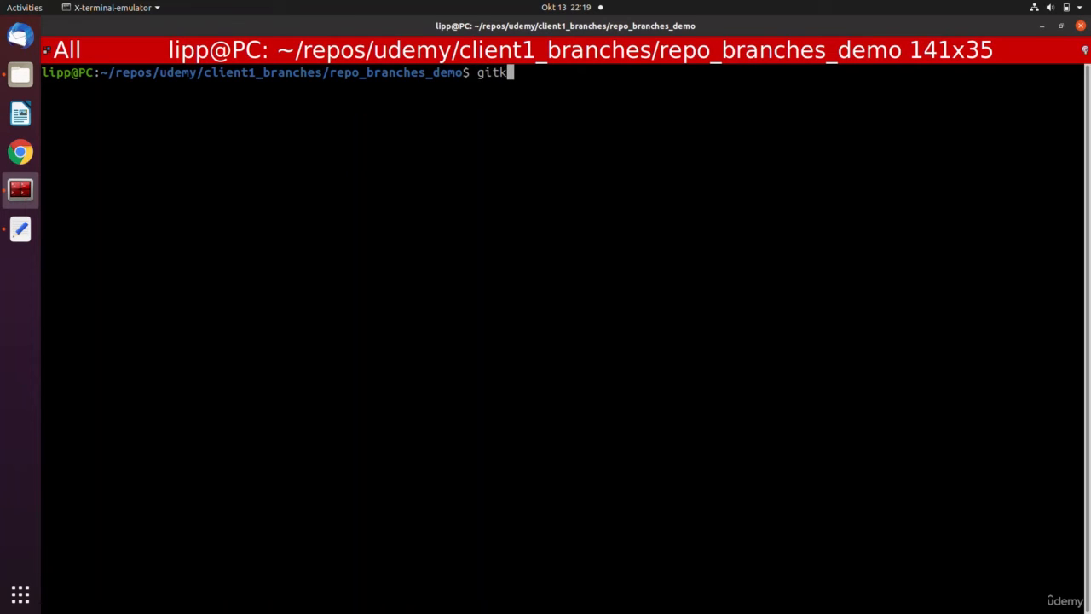
{"action": "key", "text": "Return"}
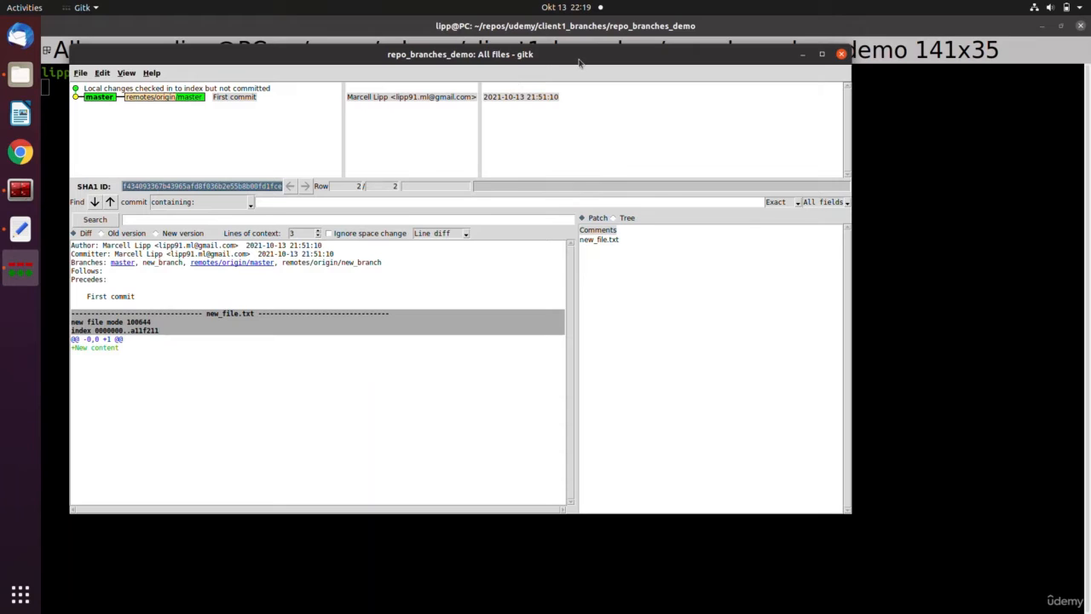
Step: Maximize the gitk window and select the 'Local changes checked in to index' row
{"action": "left_click", "coordinate": [822, 53]}
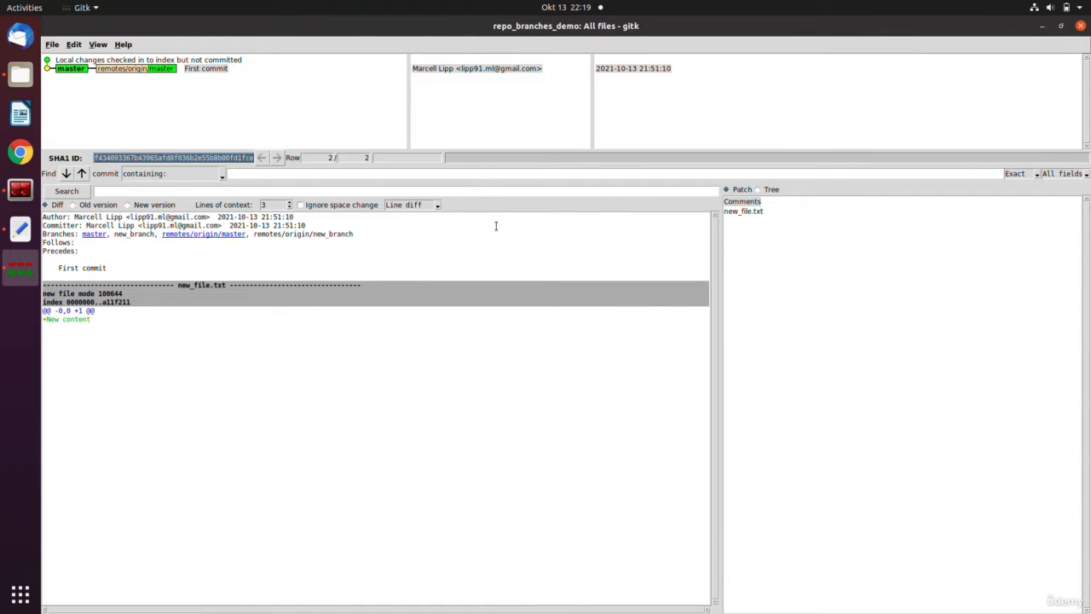
{"action": "left_click", "coordinate": [148, 60]}
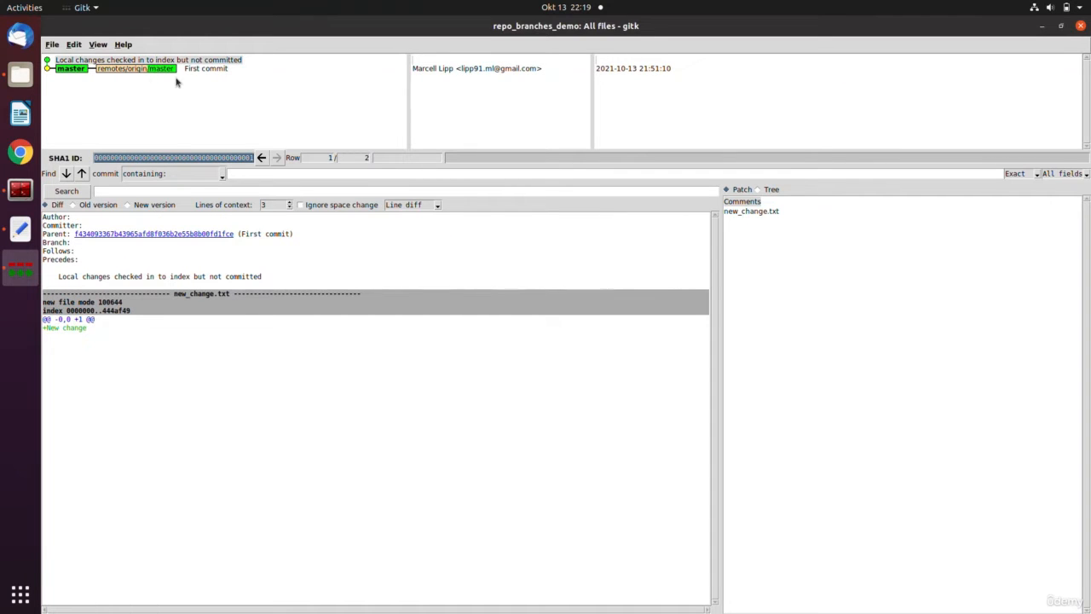
{"action": "mouse_move", "coordinate": [68, 78]}
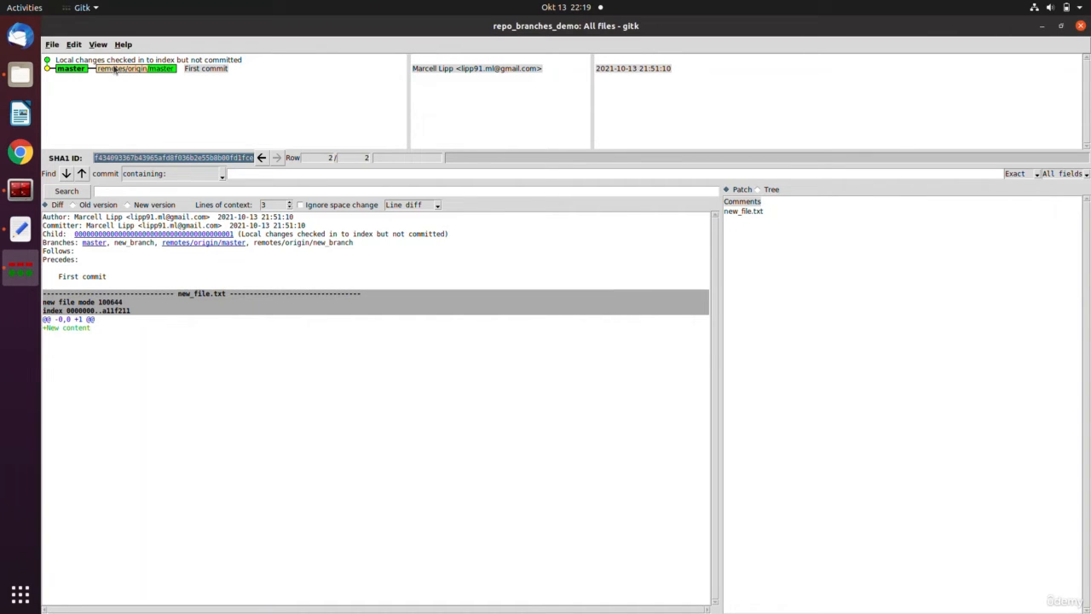
{"action": "mouse_move", "coordinate": [88, 95]}
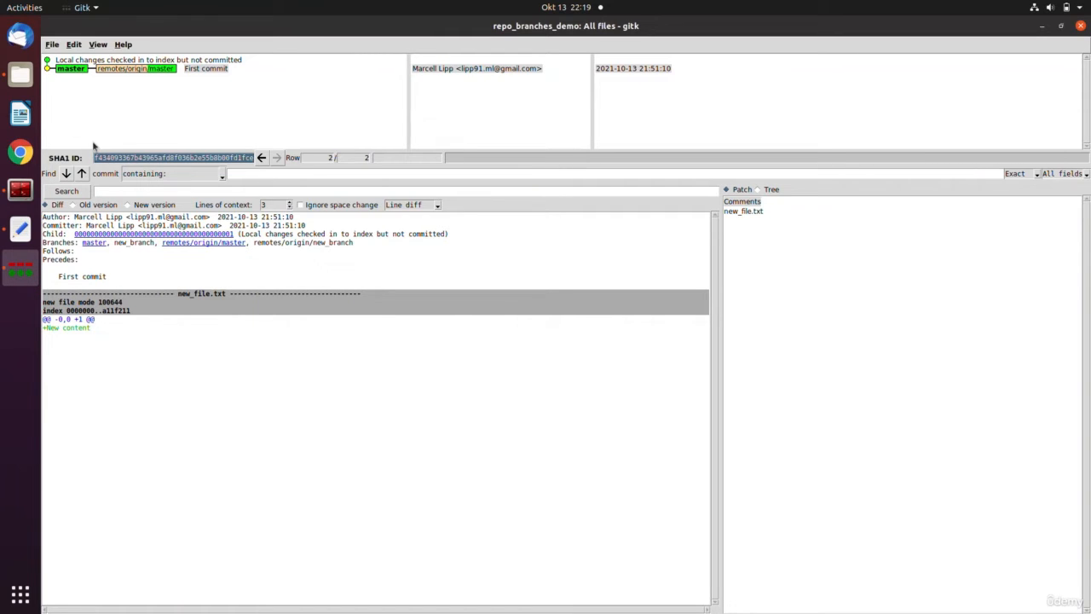
{"action": "mouse_move", "coordinate": [96, 72]}
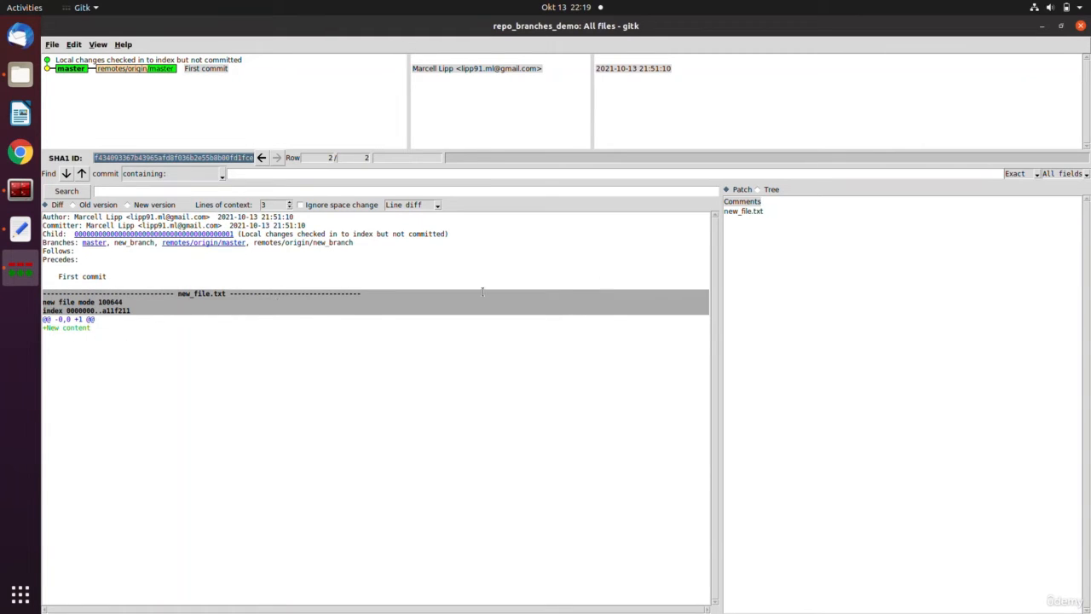
{"action": "left_click", "coordinate": [770, 189]}
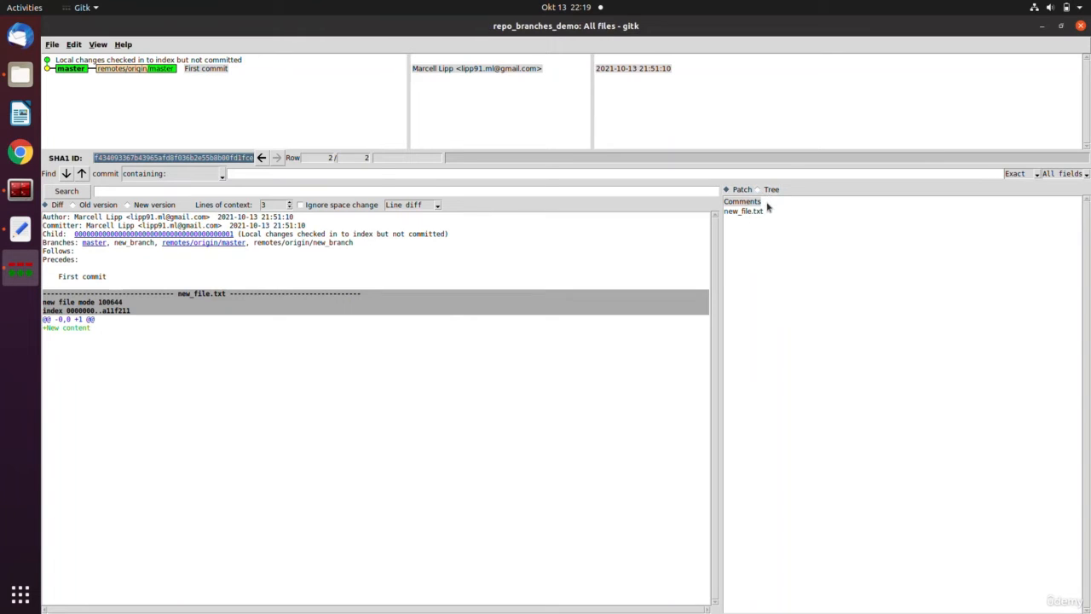
{"action": "left_click", "coordinate": [757, 190]}
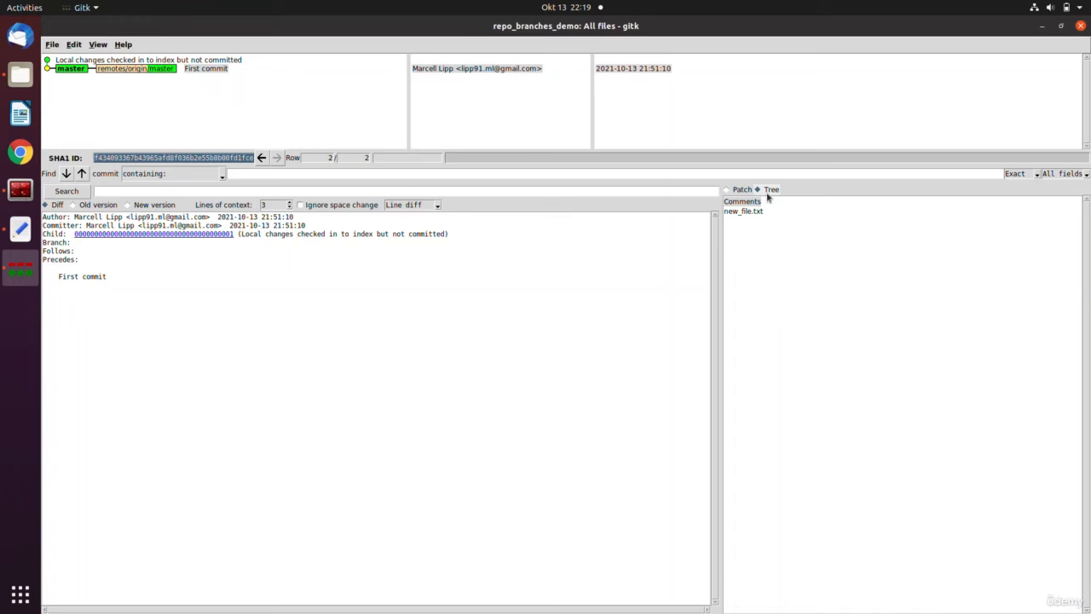
{"action": "left_click", "coordinate": [743, 211]}
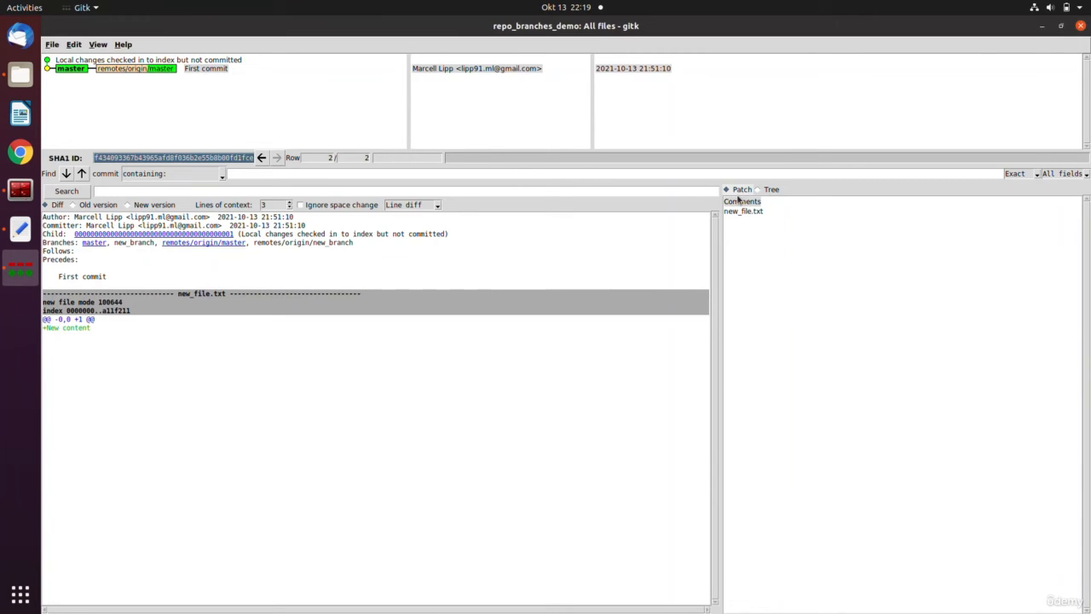
{"action": "left_click", "coordinate": [73, 45]}
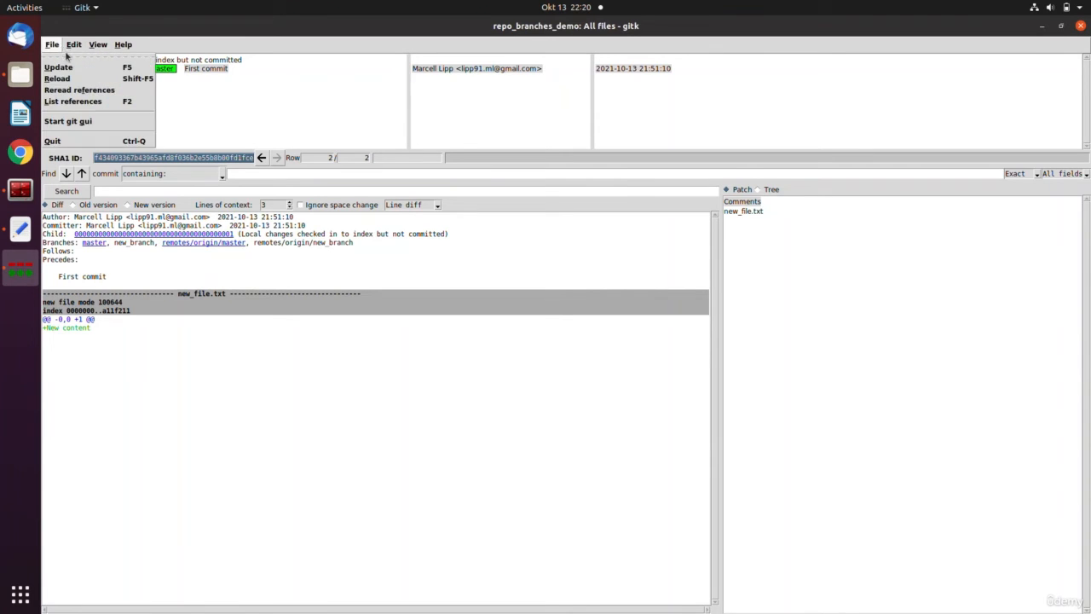
Step: Choose New view… from the View menu to define a filtered history view
{"action": "left_click", "coordinate": [99, 45]}
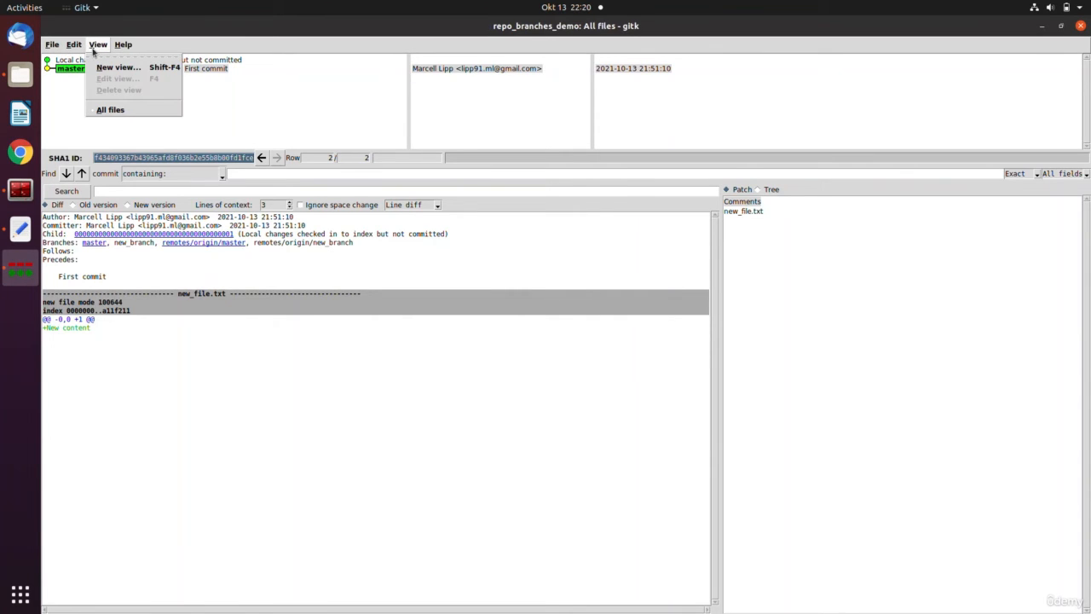
{"action": "mouse_move", "coordinate": [118, 68]}
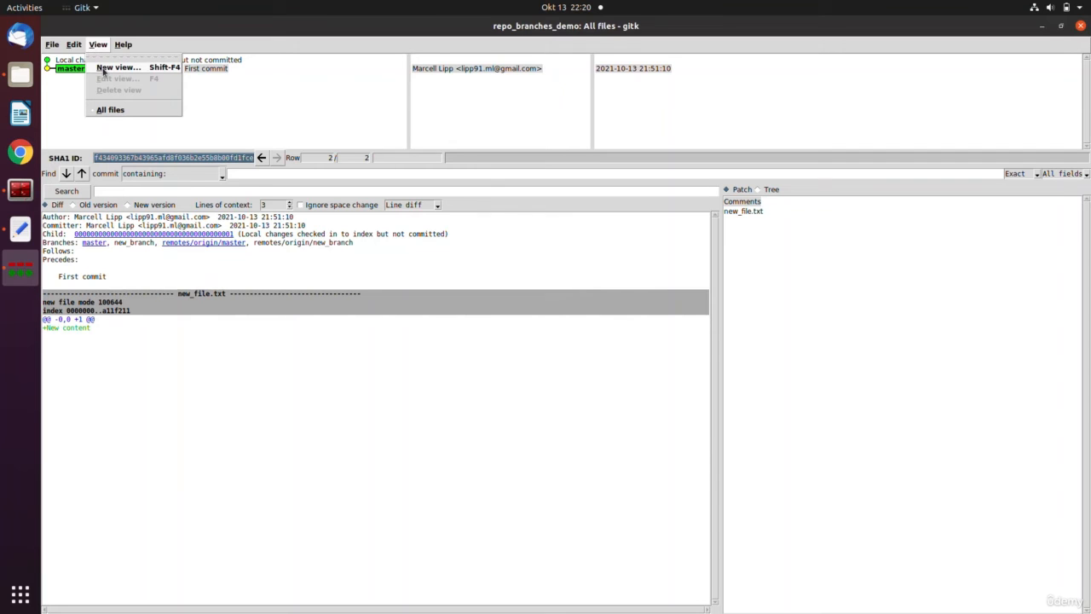
{"action": "left_click", "coordinate": [118, 68]}
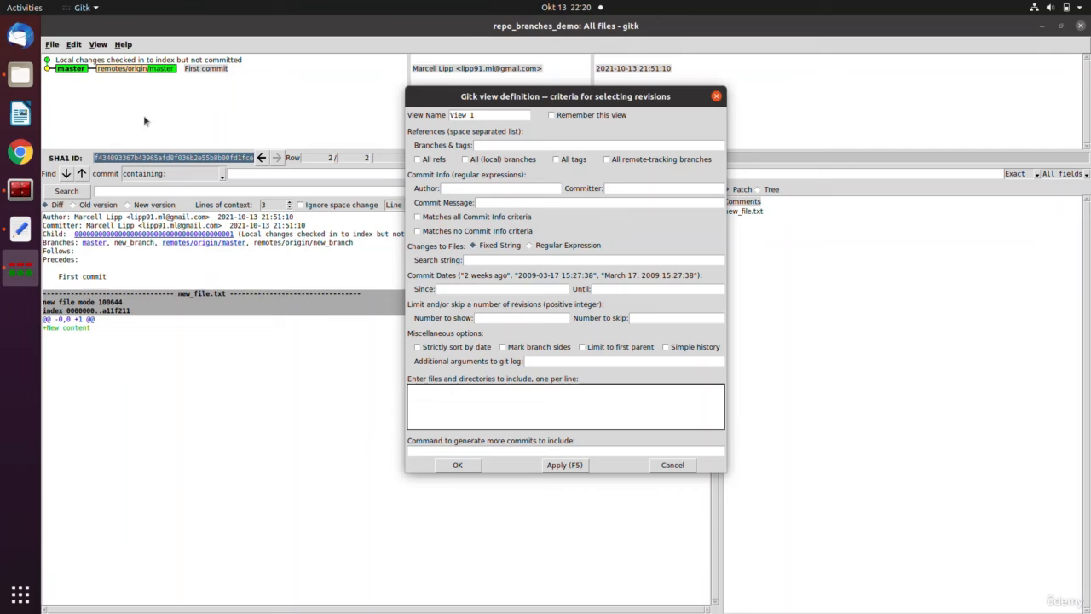
{"action": "mouse_move", "coordinate": [230, 116]}
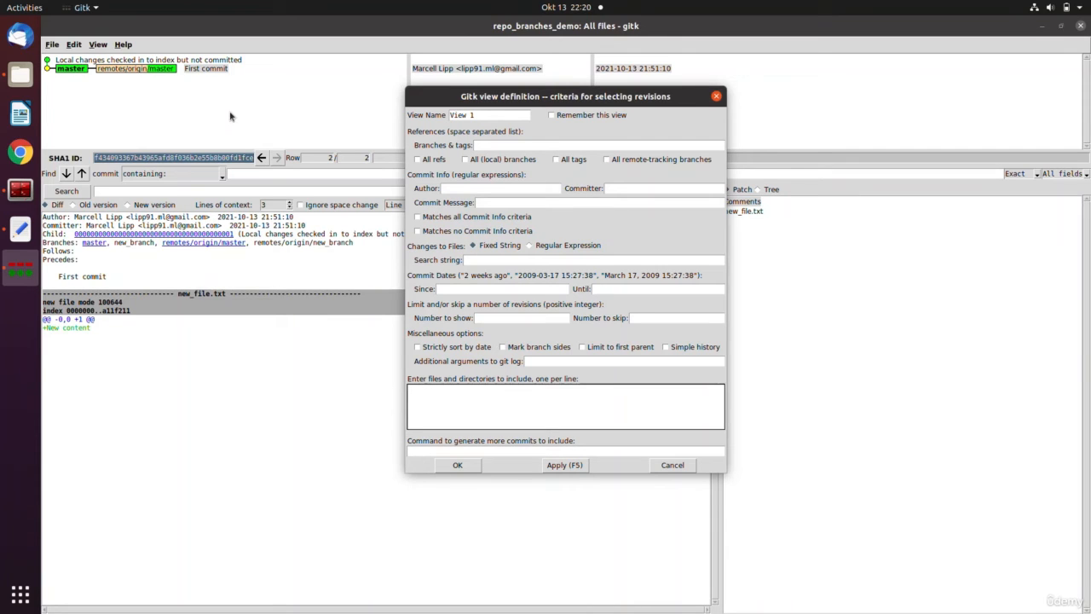
Step: Dismiss the view definition dialog without creating a view and show the File menu commands
{"action": "left_click", "coordinate": [566, 400]}
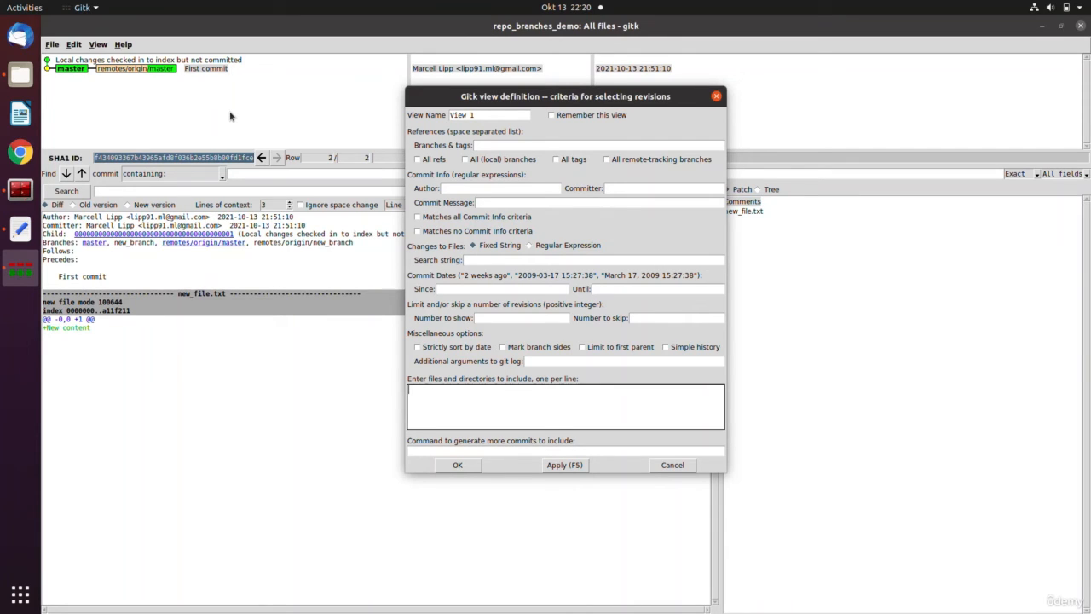
{"action": "mouse_move", "coordinate": [501, 269]}
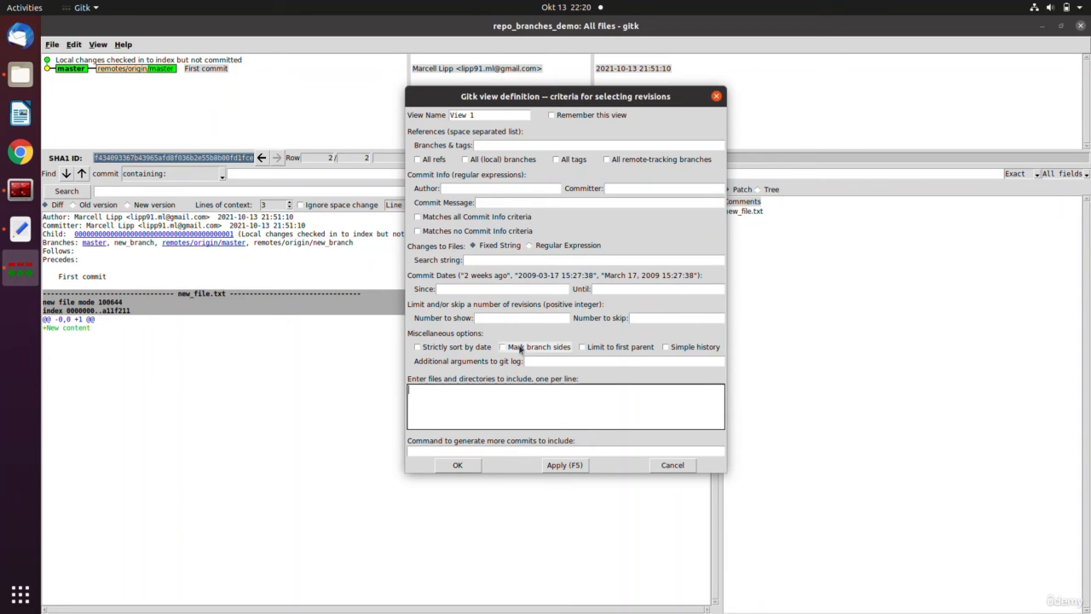
{"action": "left_click", "coordinate": [503, 346]}
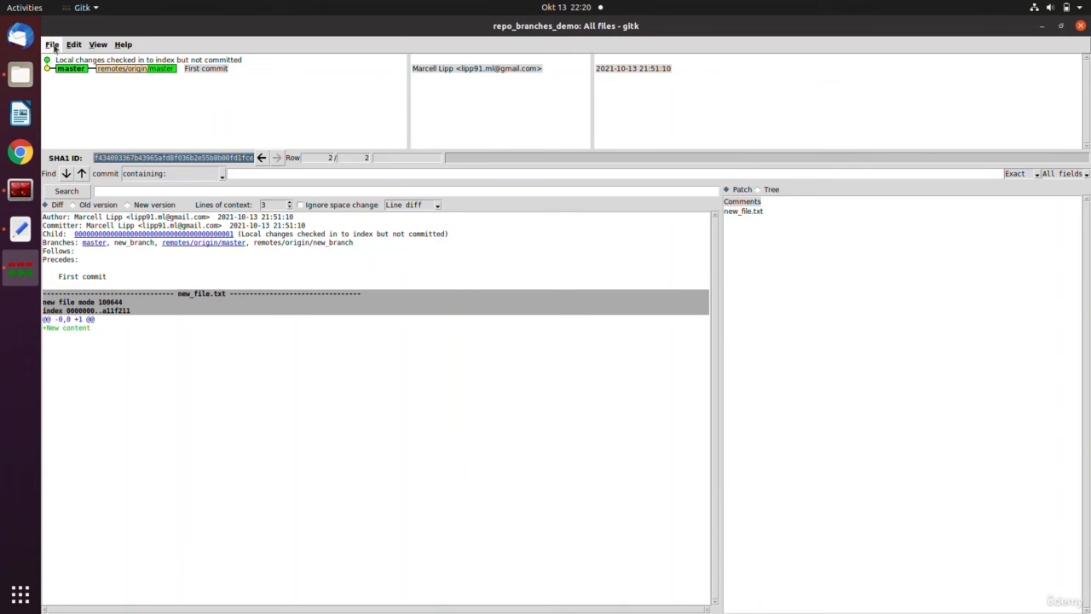
{"action": "left_click", "coordinate": [51, 45]}
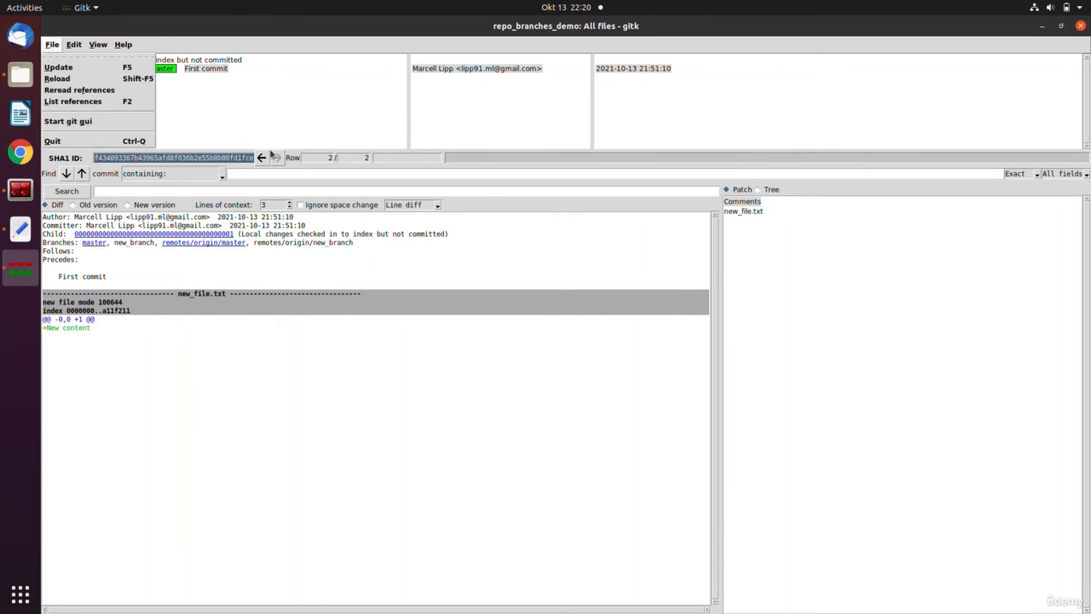